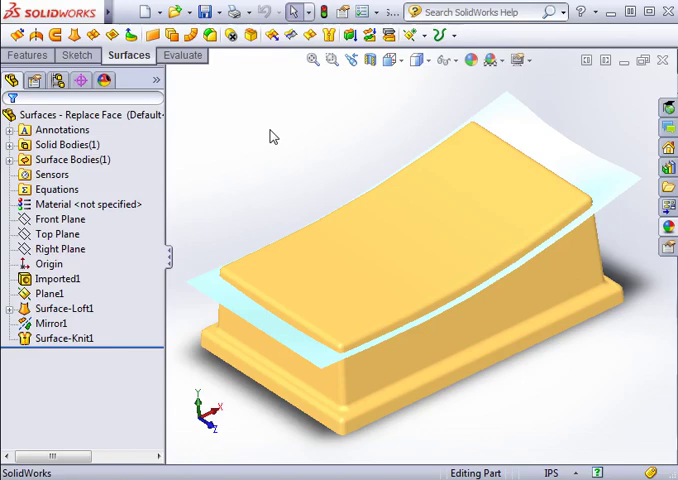
mouse_move(91, 285)
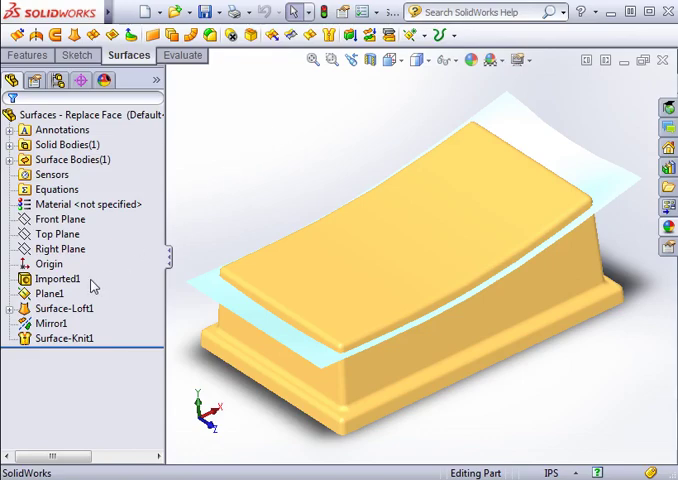
Start Replace Face and select the block's two curved top faces as targets for the knitted surface
left_click(57, 278)
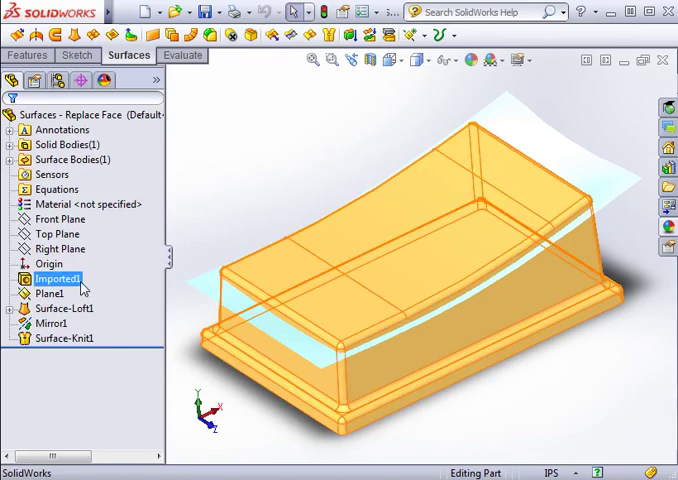
left_click(64, 338)
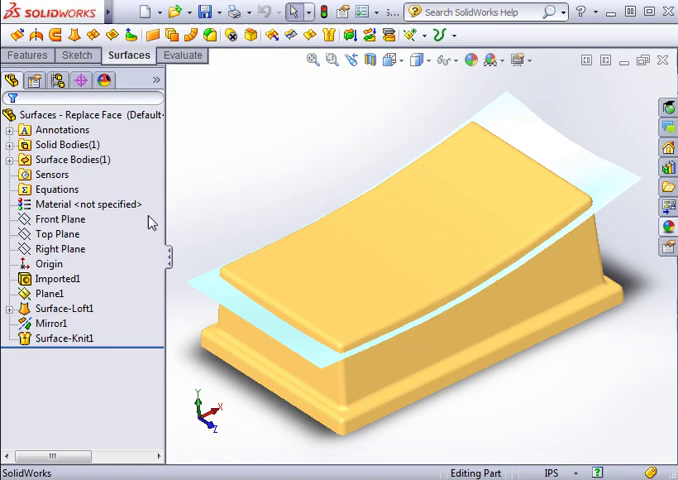
left_click(252, 37)
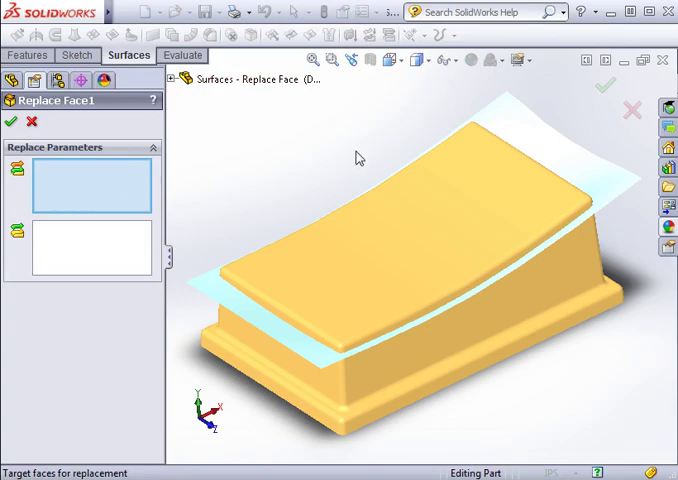
left_click(395, 225)
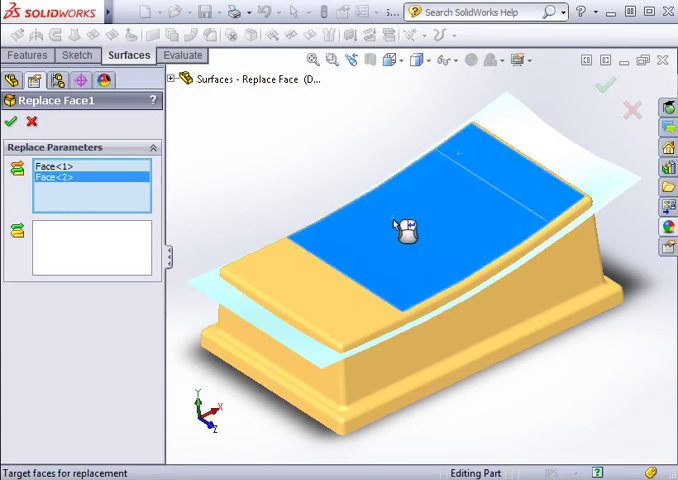
left_click(255, 300)
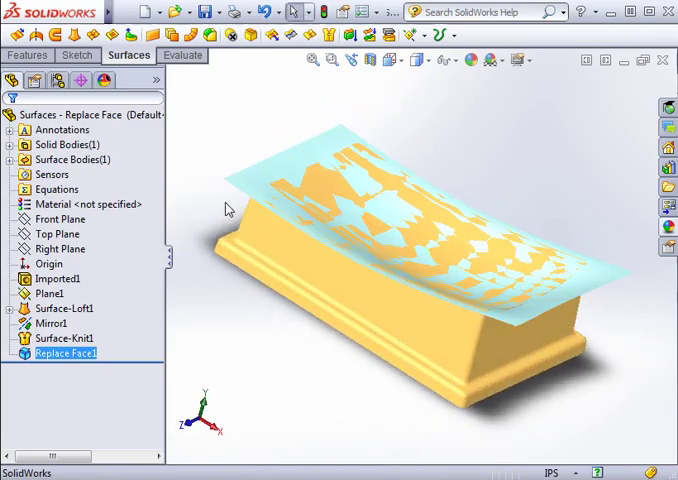
mouse_move(200, 215)
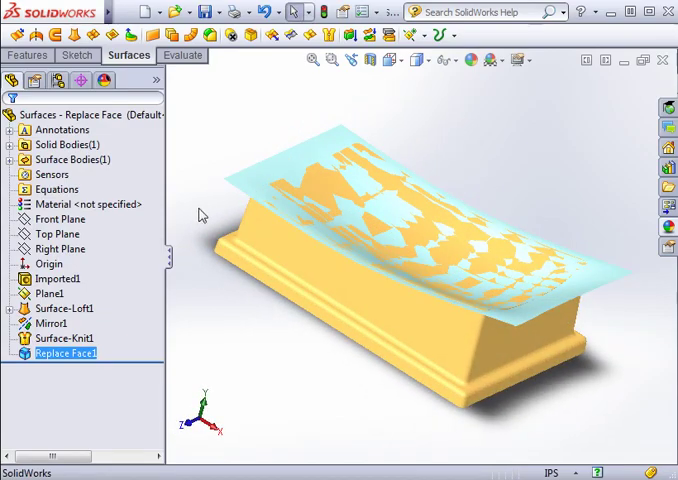
Bring up the context menu of the Surface Bodies folder to hide the knitted surface
right_click(70, 159)
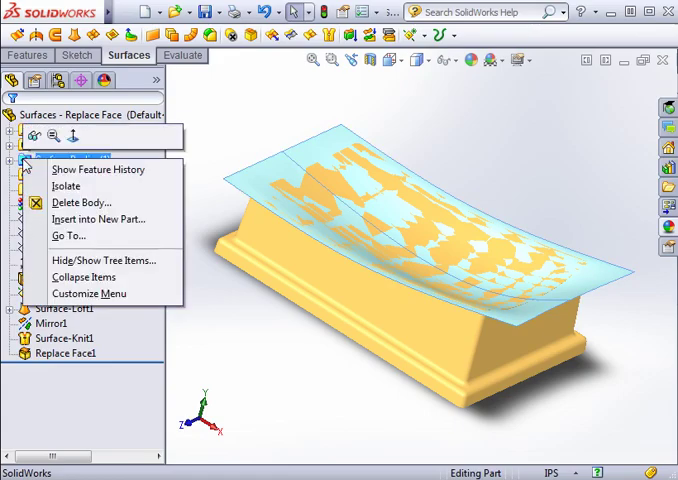